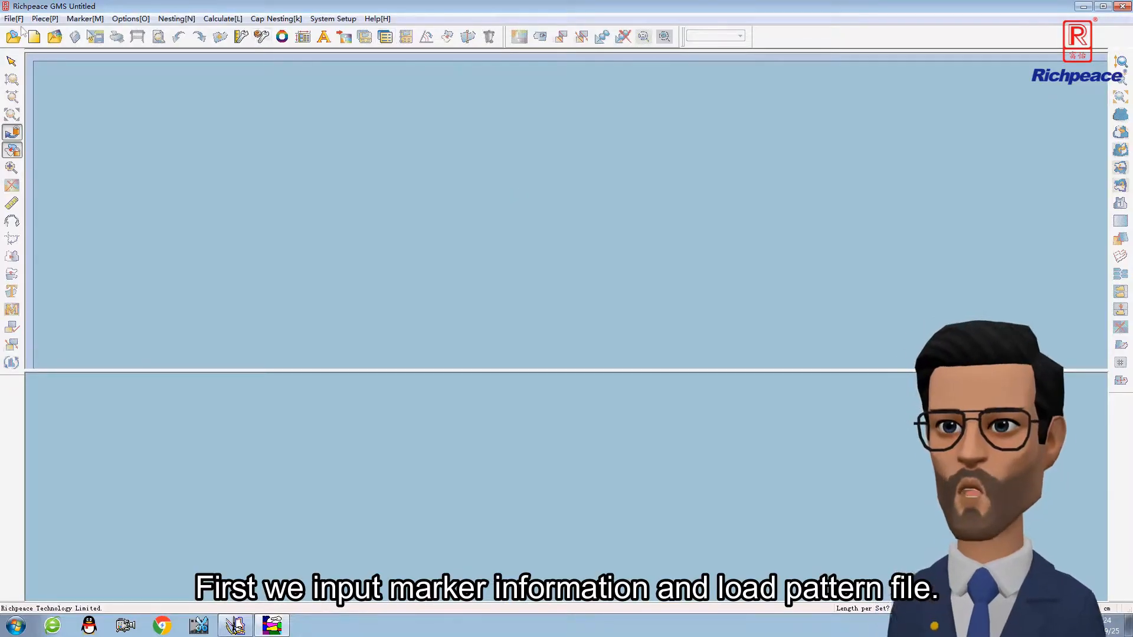
Step: Create a new marker 160 cm wide and 50 m long and confirm it
left_click(12, 18)
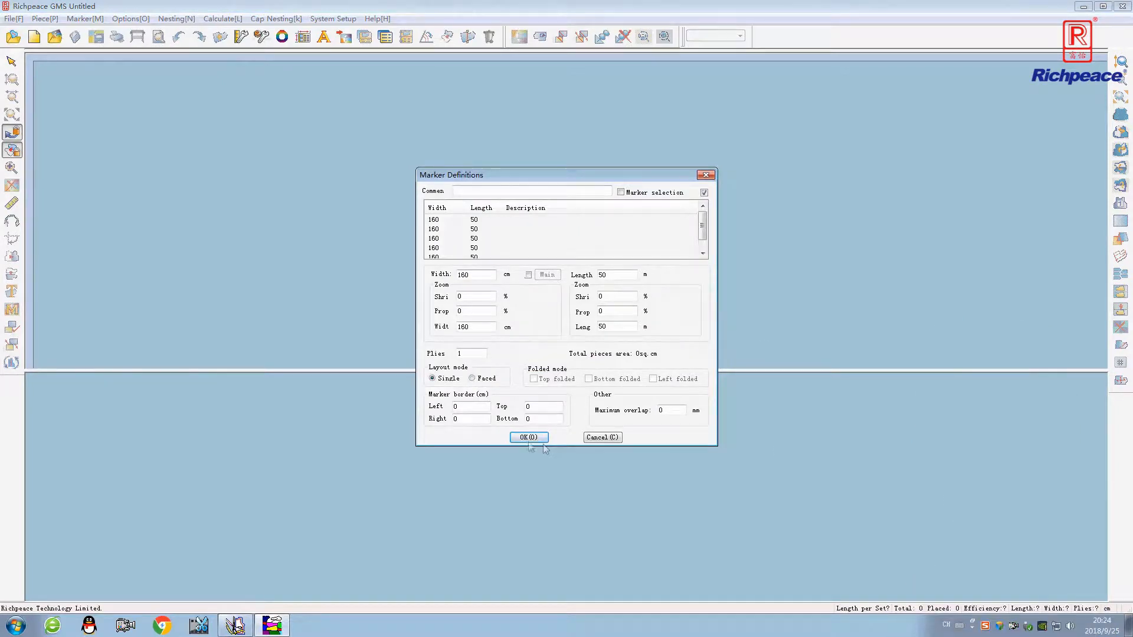
left_click(528, 436)
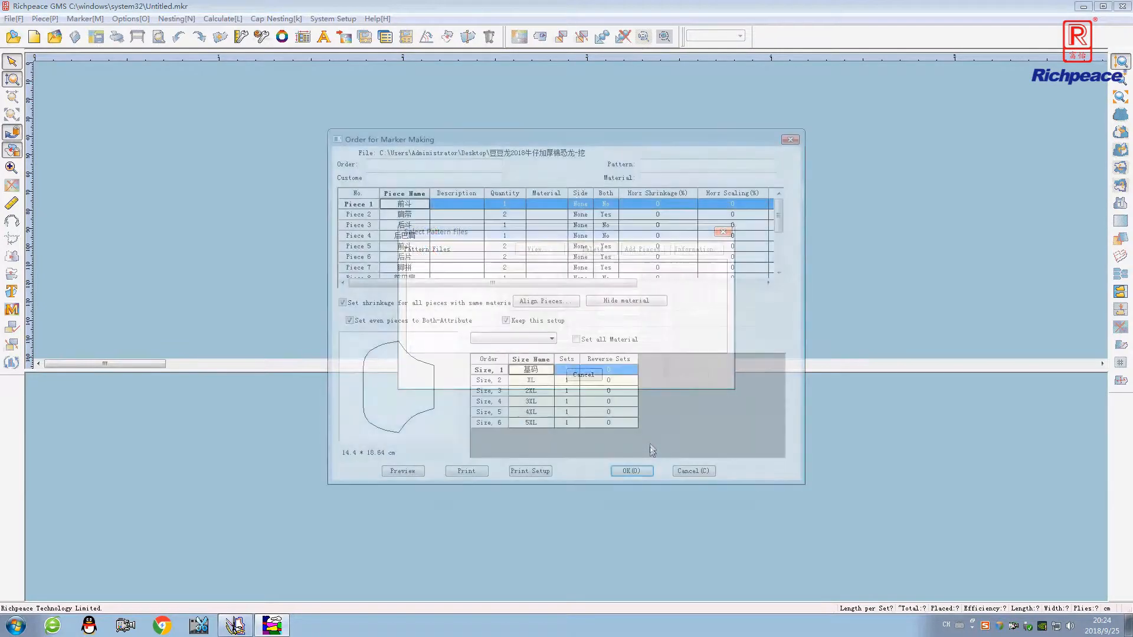
Step: Open the pattern file and confirm its 11 pieces and six sizes into the marker order
left_click(582, 374)
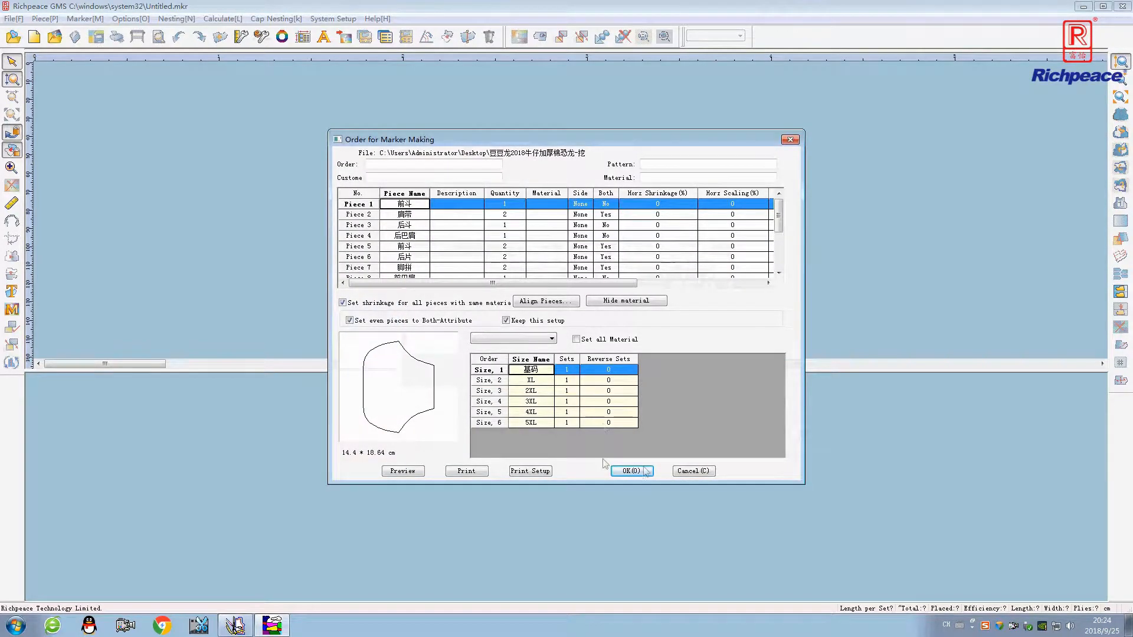
left_click(627, 471)
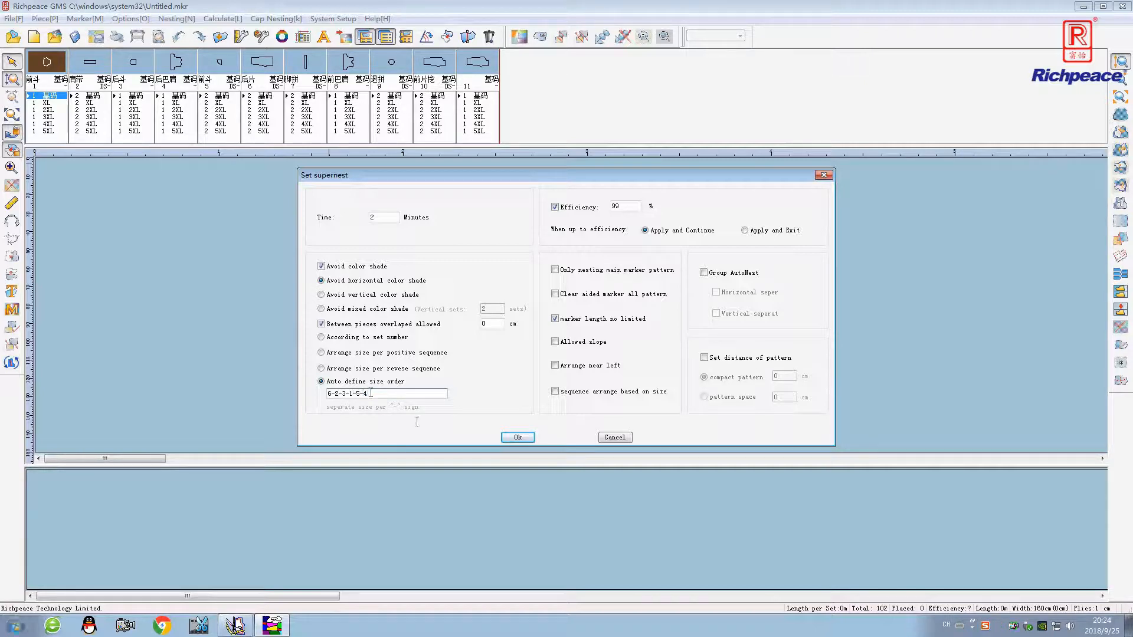
Step: Run the supernest with size order 6-2-3-1-5-4, placing all 102 pieces at about 68%
left_click(517, 437)
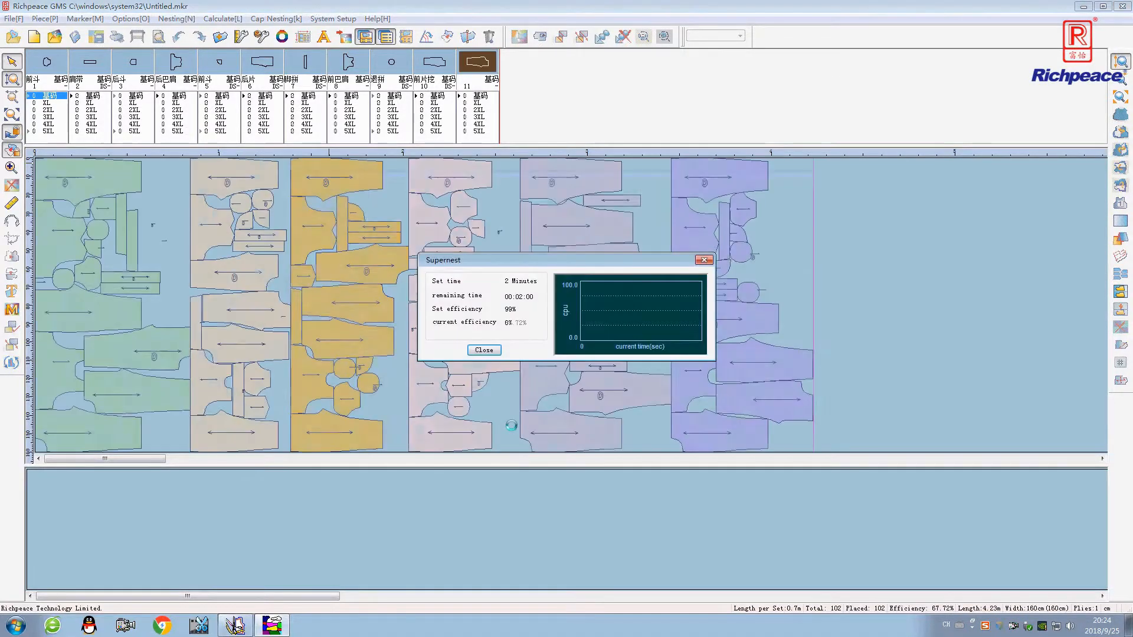
left_click(484, 350)
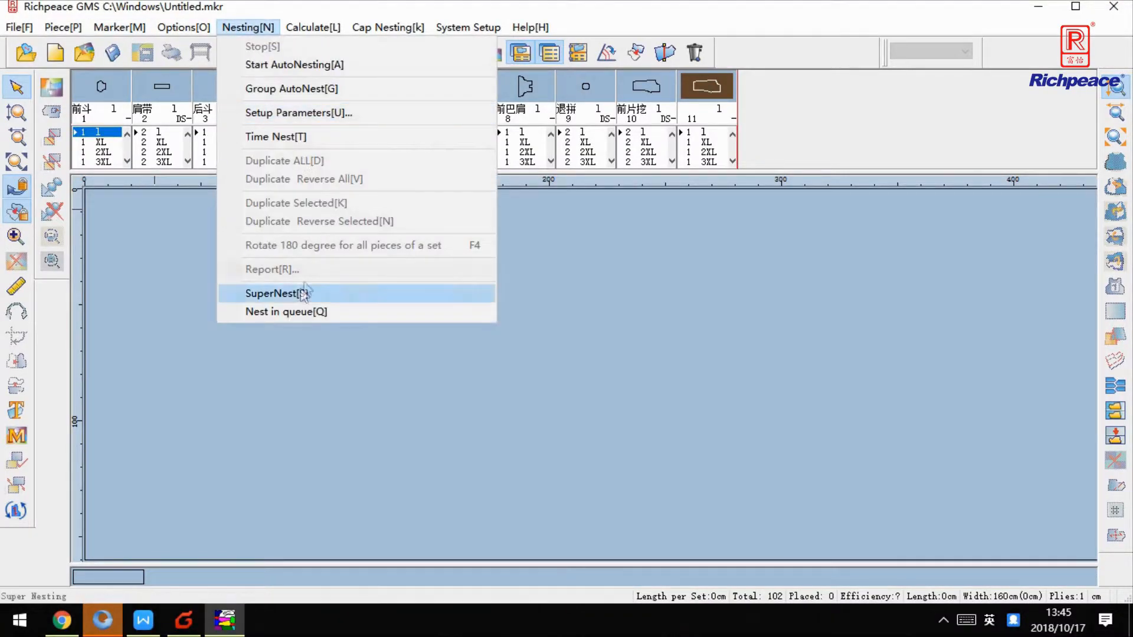
Step: Supernest for 1 minute with size groups 1,5XL;4XL;3XL;2XL;XL, reaching 87.02% efficiency
left_click(273, 294)
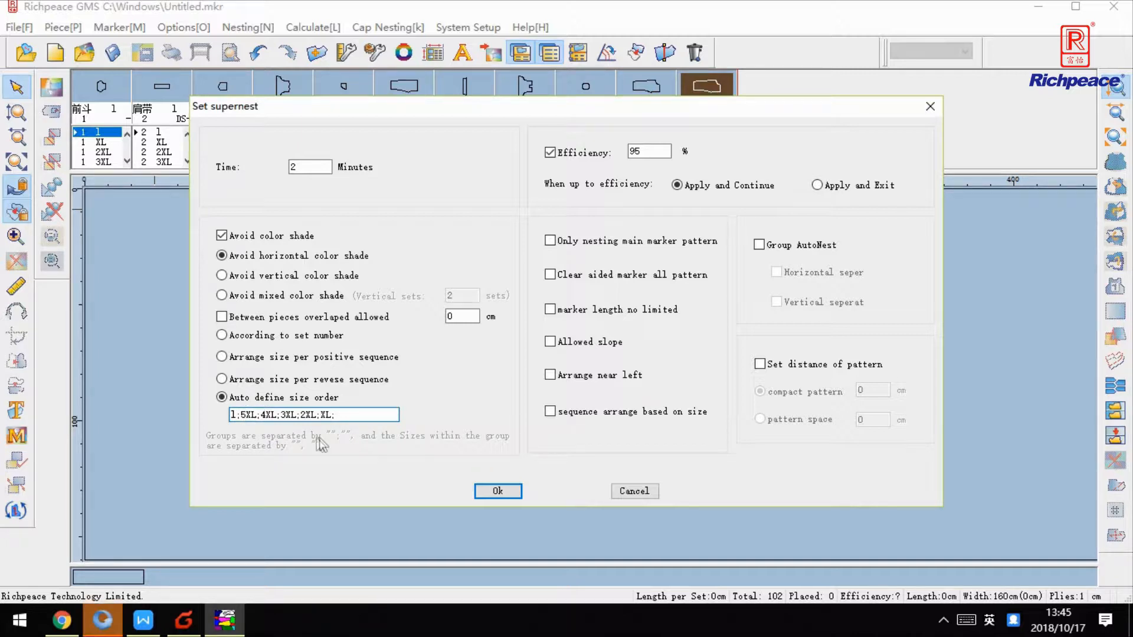
mouse_move(323, 452)
type("1")
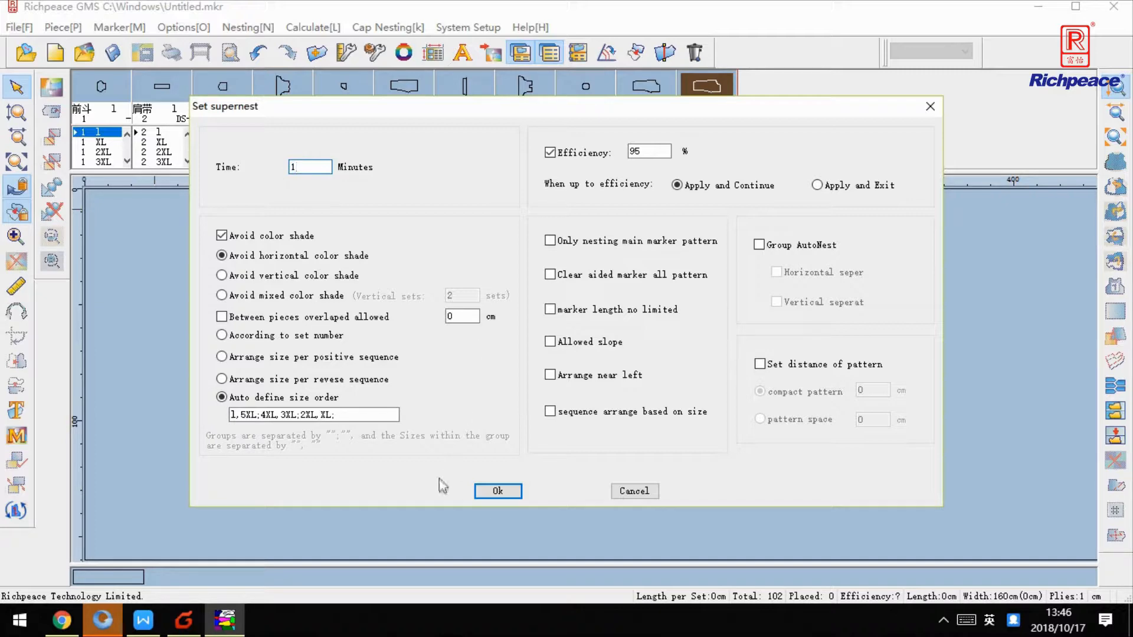
left_click(496, 491)
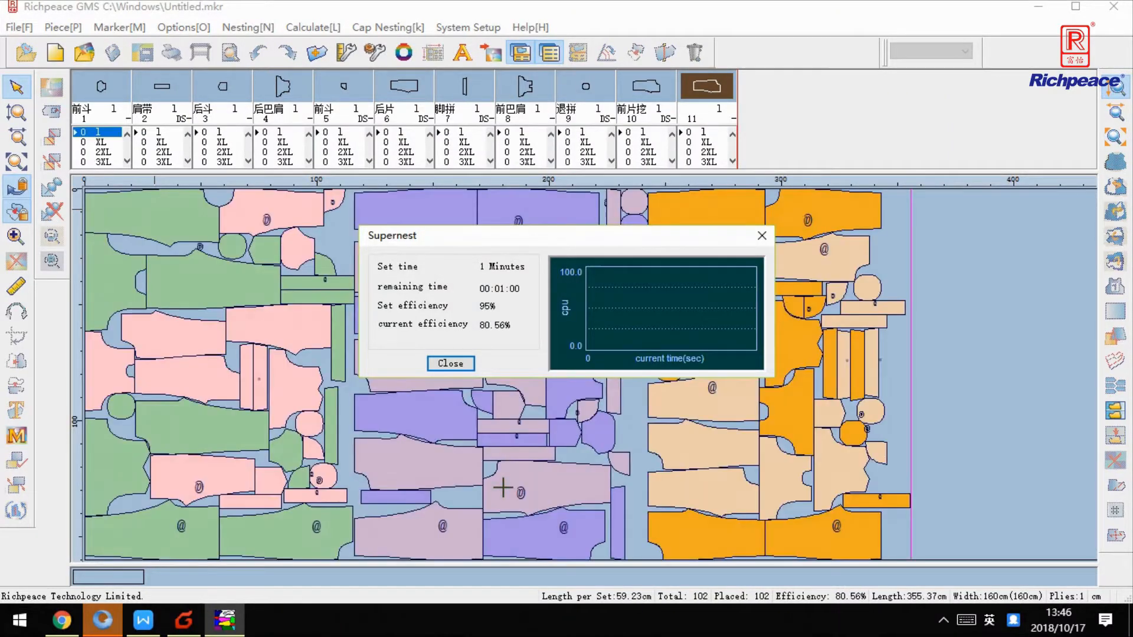
left_click(449, 363)
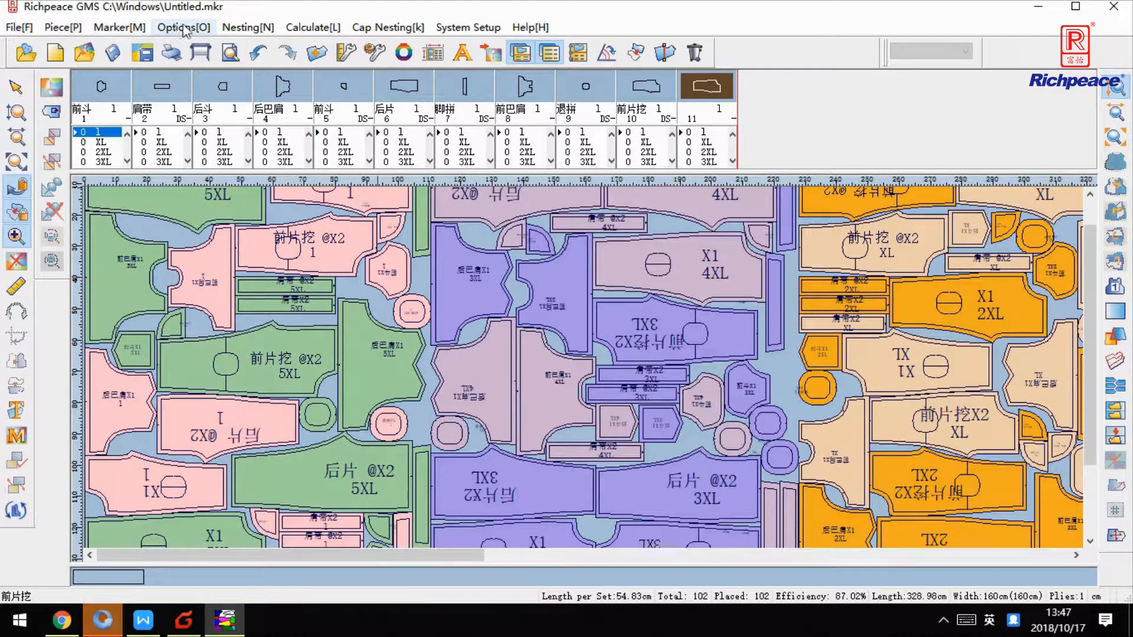
Step: Reopen the supernest settings from the Nesting menu for another size grouping
left_click(247, 27)
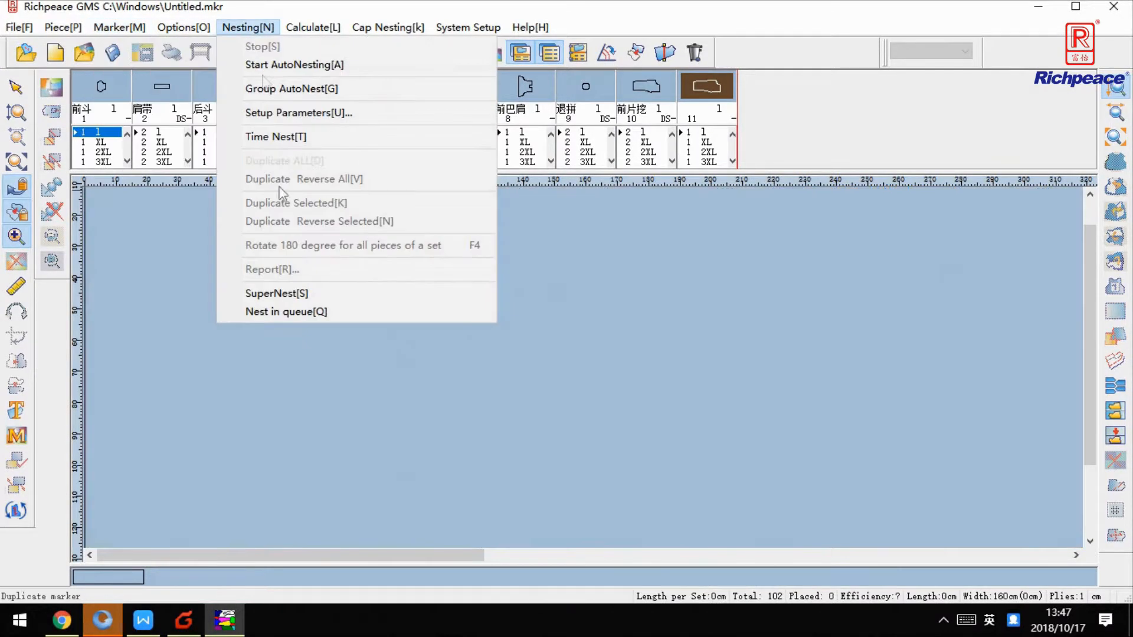
left_click(276, 293)
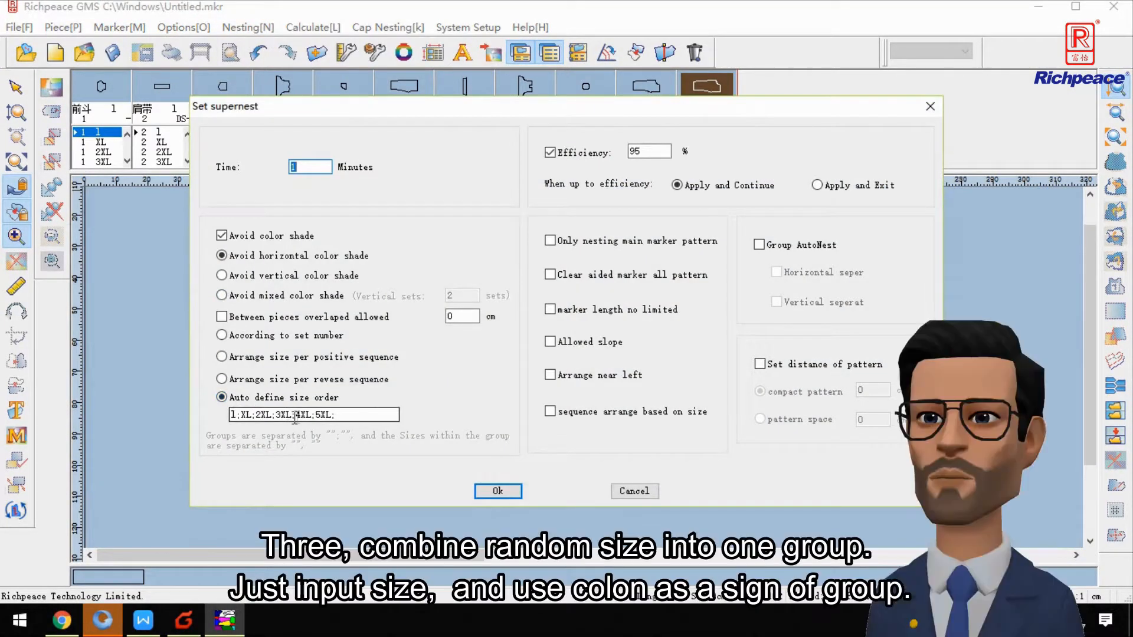